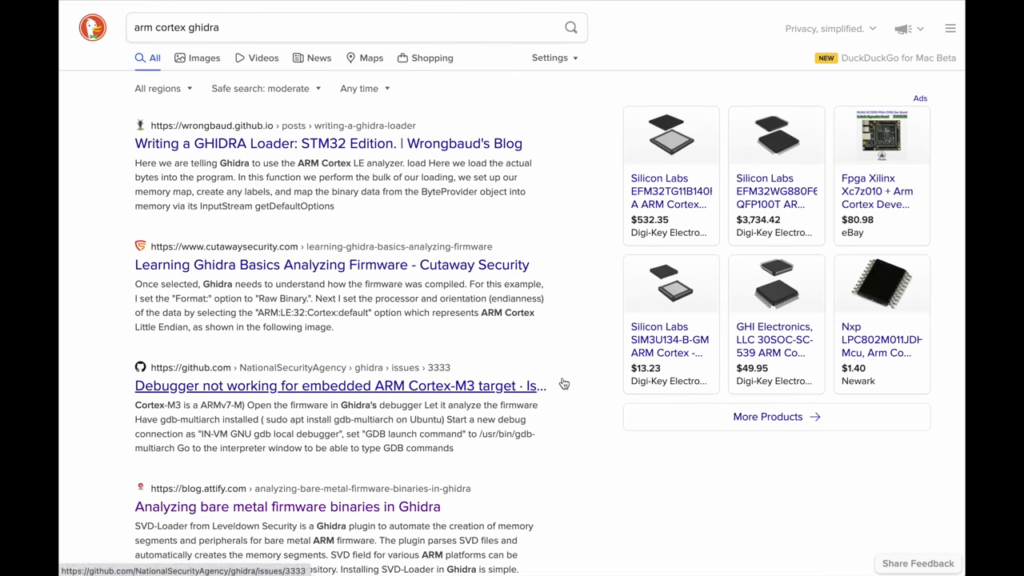
- Scroll the 'arm cortex ghidra' results down to the blog.attify.com result
{"action": "scroll", "scroll_direction": "down", "scroll_amount": 3}
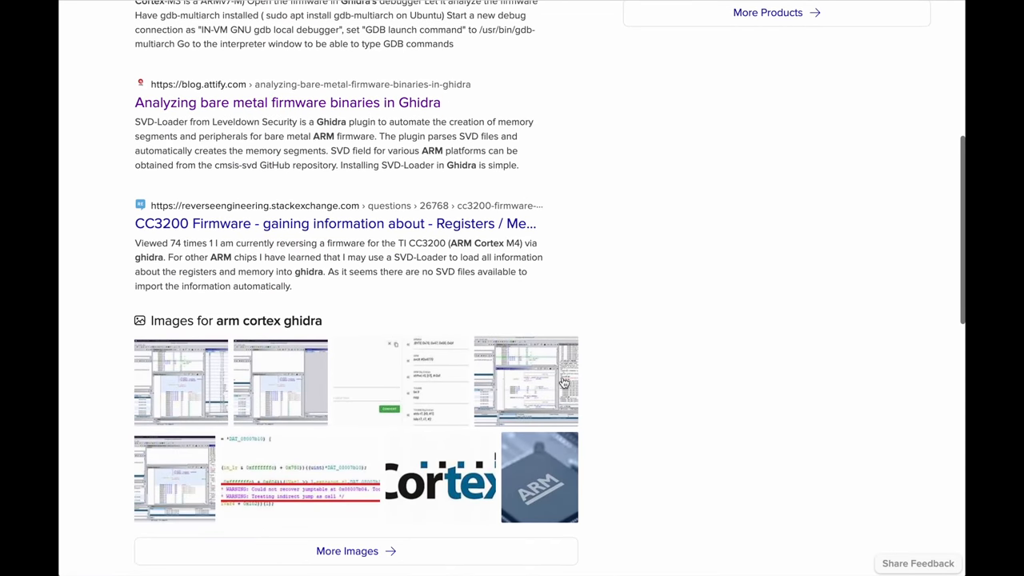
- Open 'Analyzing bare metal firmware binaries in Ghidra' and scroll to Preliminary Analysis
{"action": "left_click", "coordinate": [288, 102]}
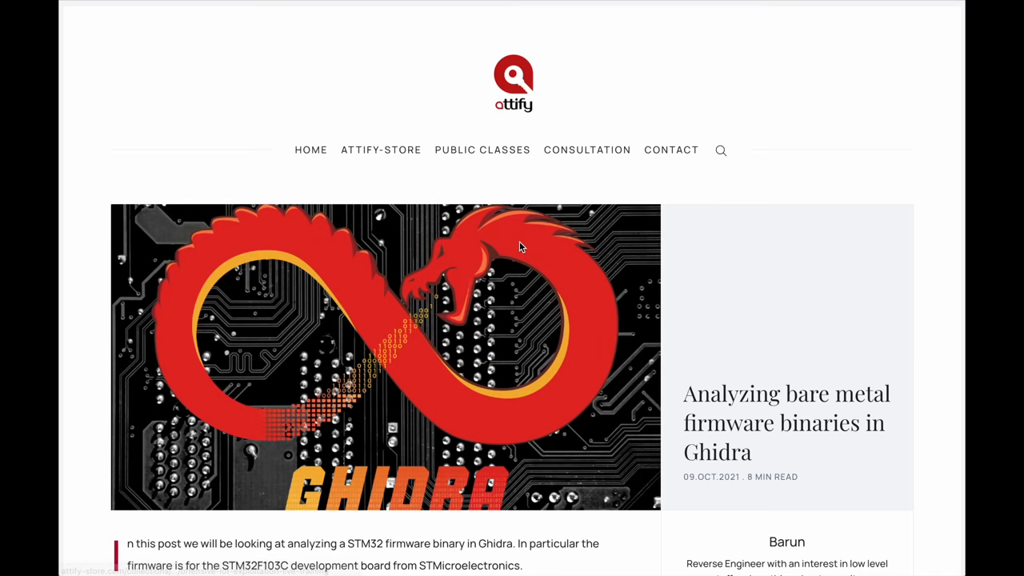
{"action": "scroll", "scroll_direction": "down", "scroll_amount": 3}
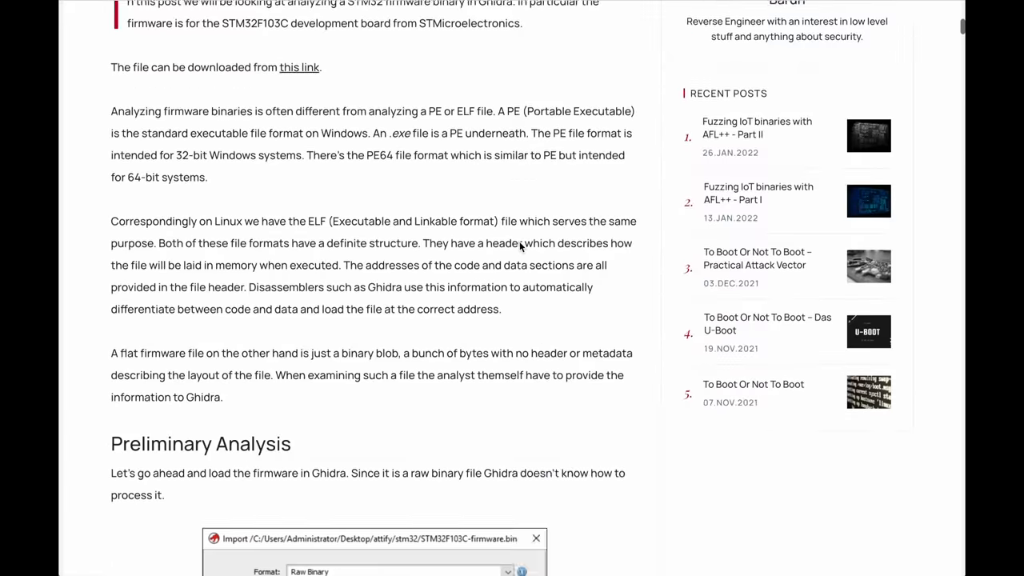